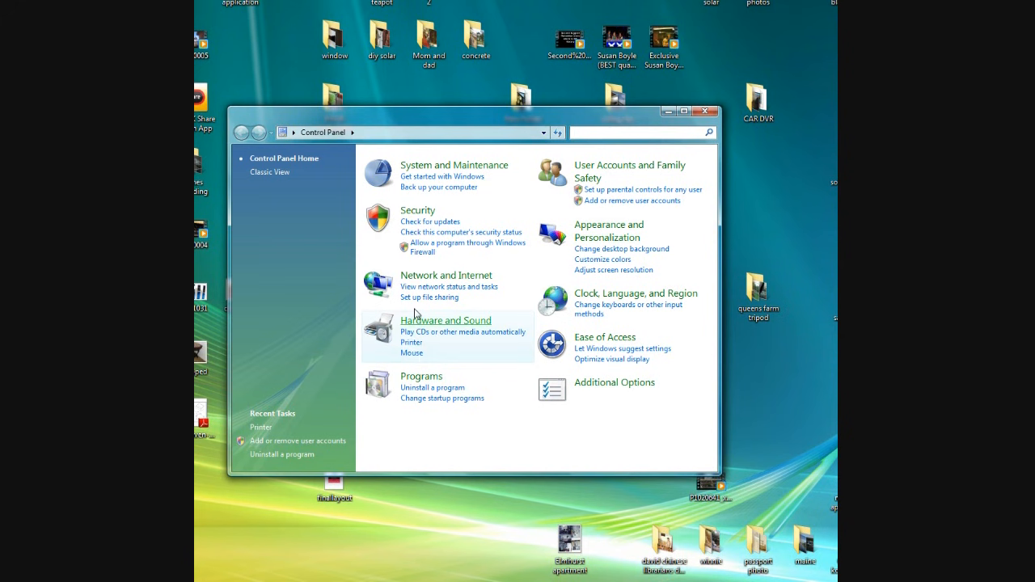
pyautogui.moveTo(411, 342)
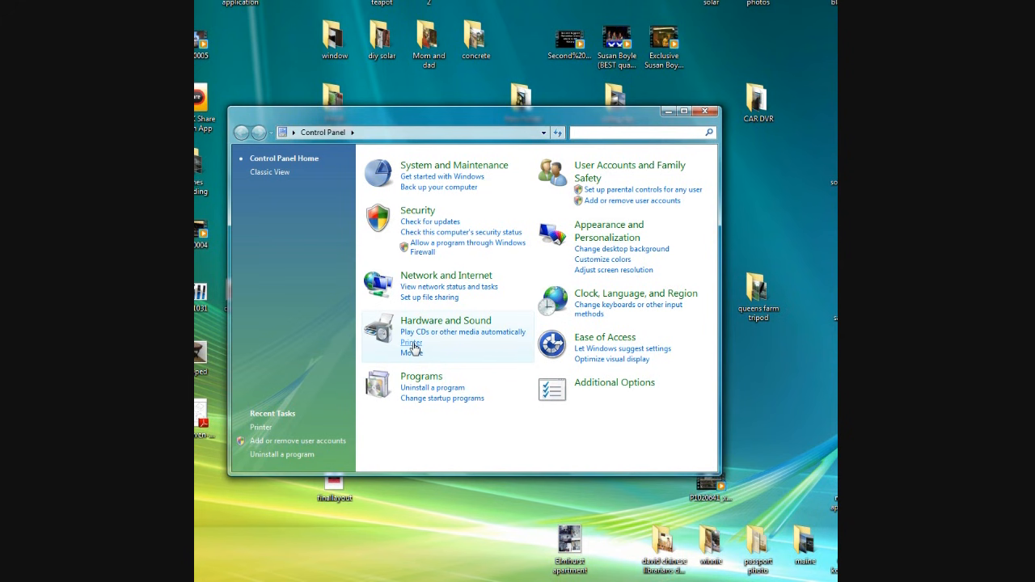
# Open the Printers folder showing the Canon MP130, Canon MP470 and XPS Document Writer
pyautogui.click(411, 342)
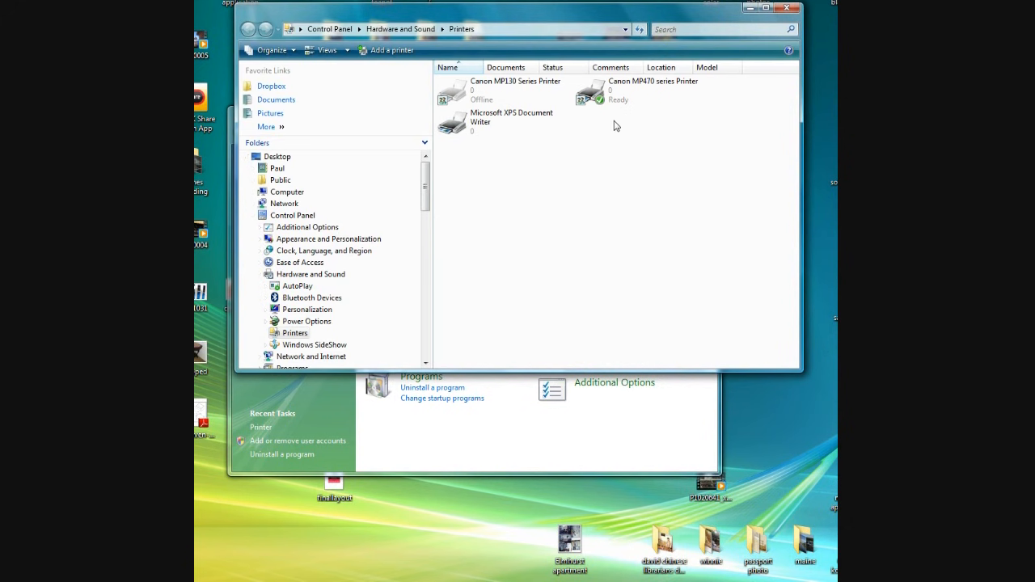
pyautogui.click(643, 89)
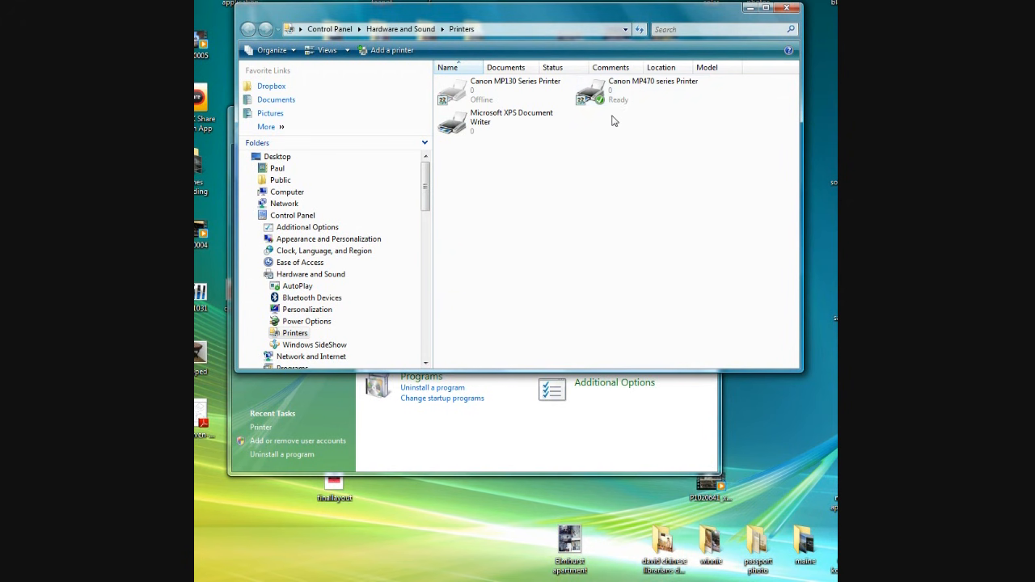
pyautogui.moveTo(609, 109)
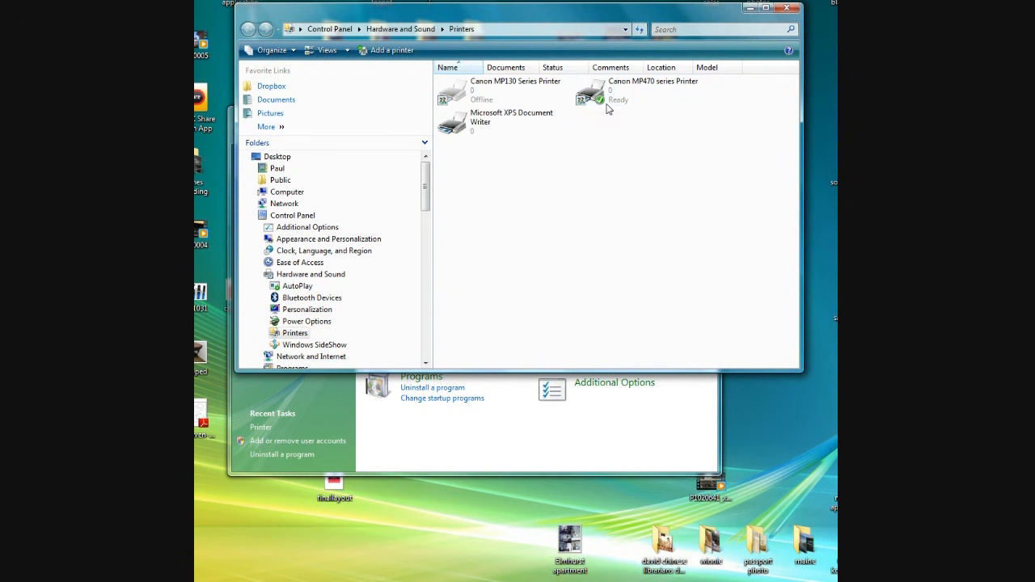
pyautogui.moveTo(595, 104)
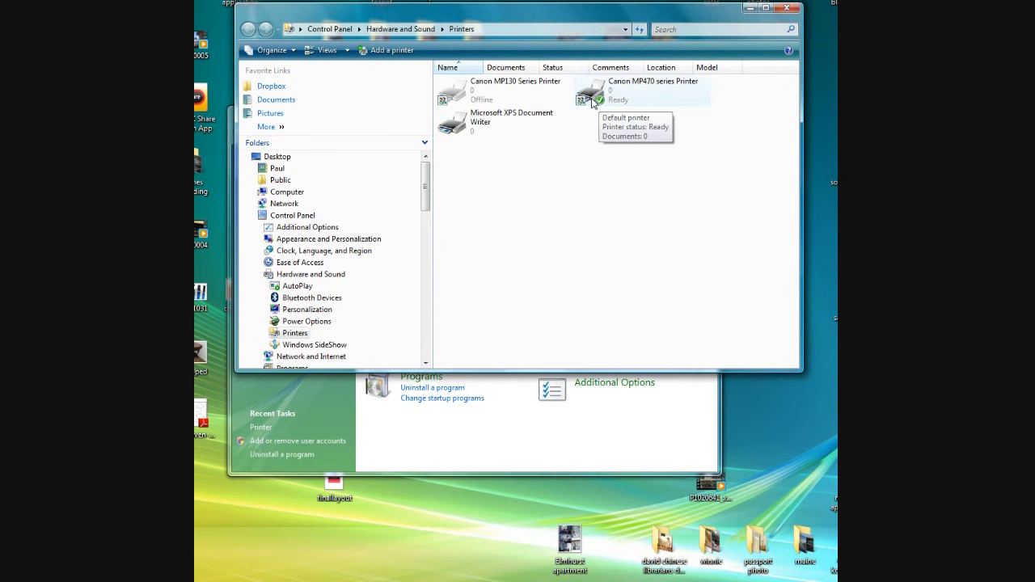
pyautogui.rightClick(595, 89)
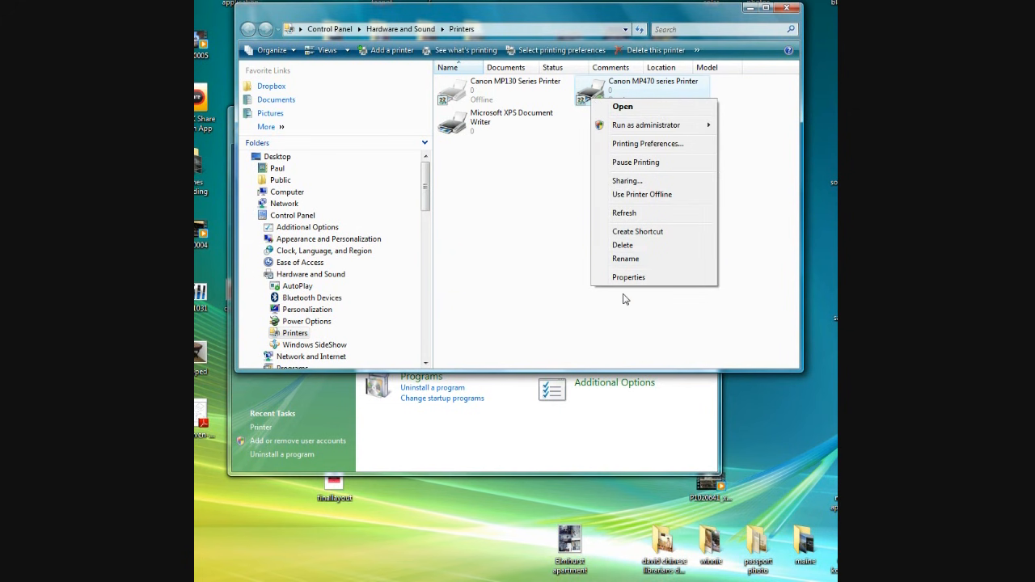
pyautogui.moveTo(629, 278)
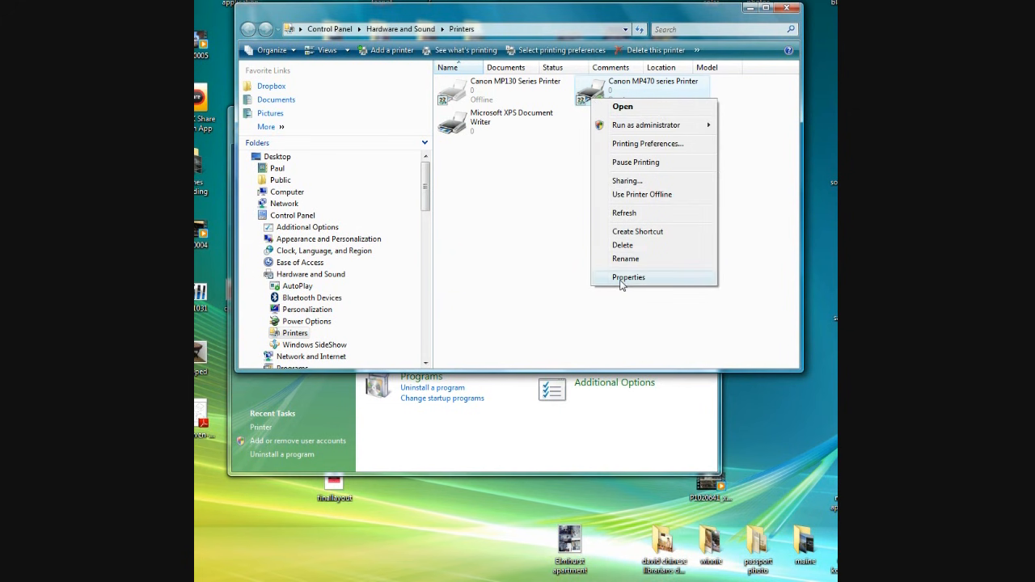
pyautogui.click(629, 277)
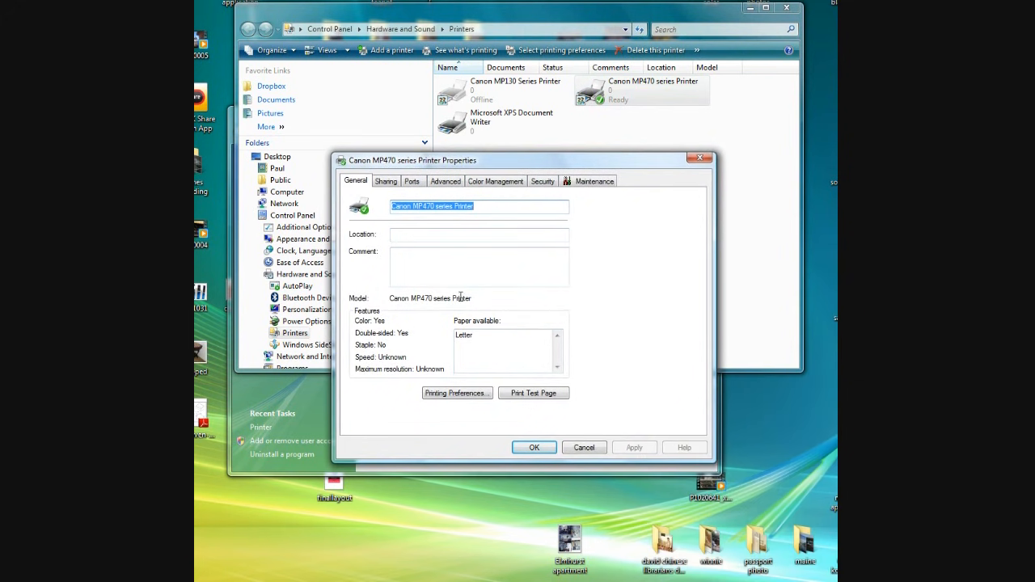
pyautogui.click(386, 181)
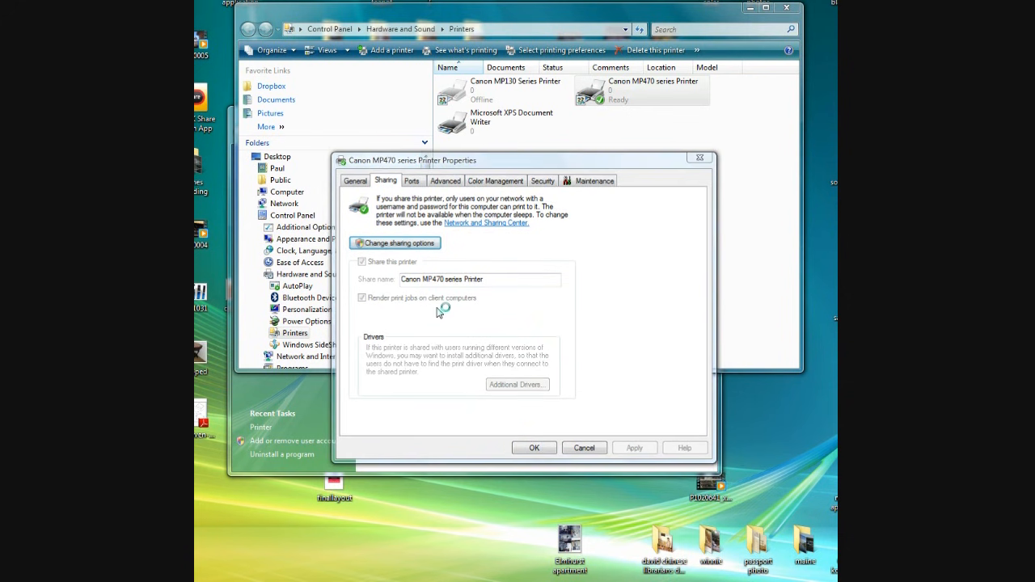
pyautogui.moveTo(437, 160); pyautogui.dragTo(219, 62)
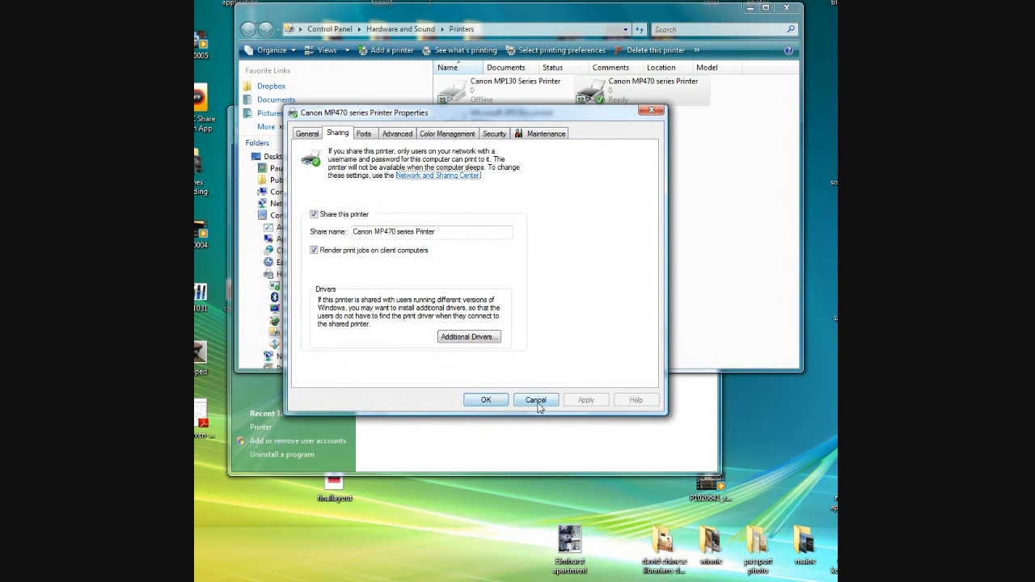
pyautogui.click(535, 400)
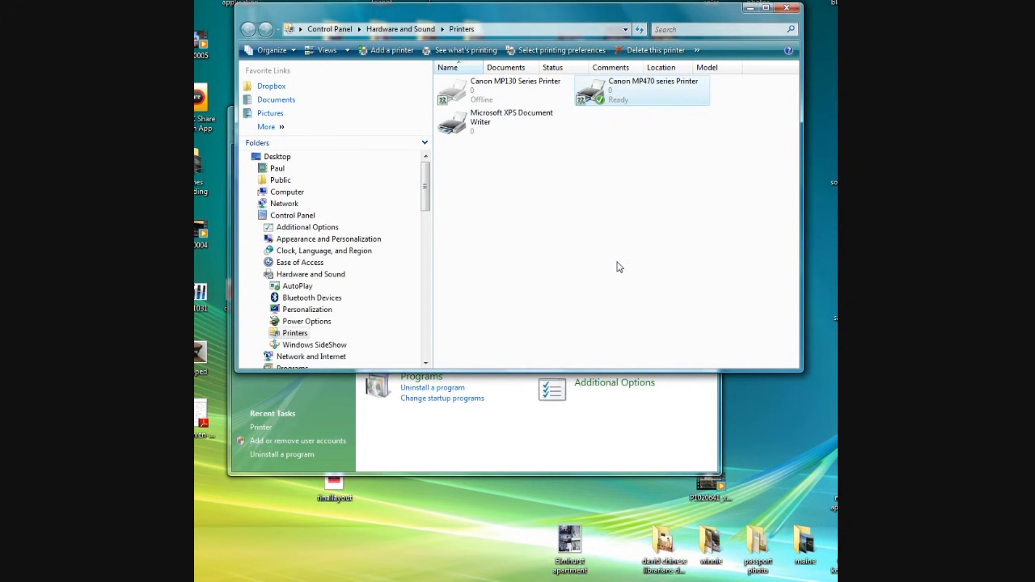
pyautogui.moveTo(585, 155)
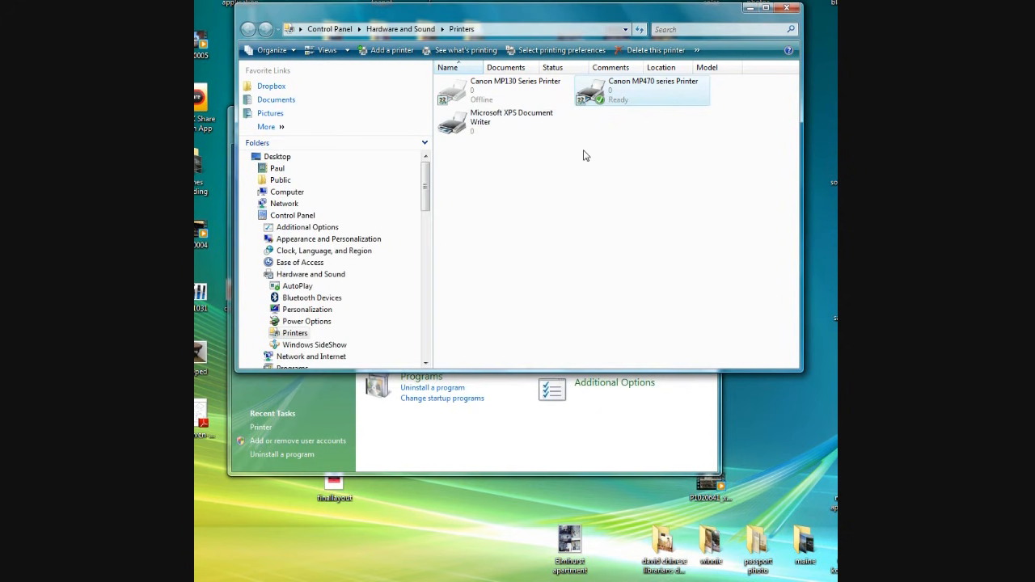
pyautogui.moveTo(562, 183)
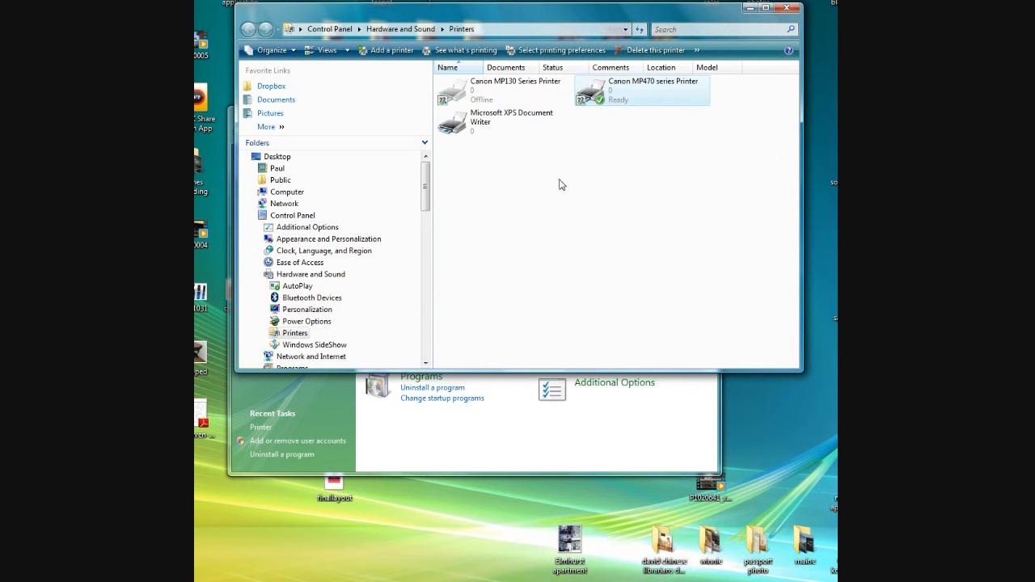
pyautogui.moveTo(576, 276)
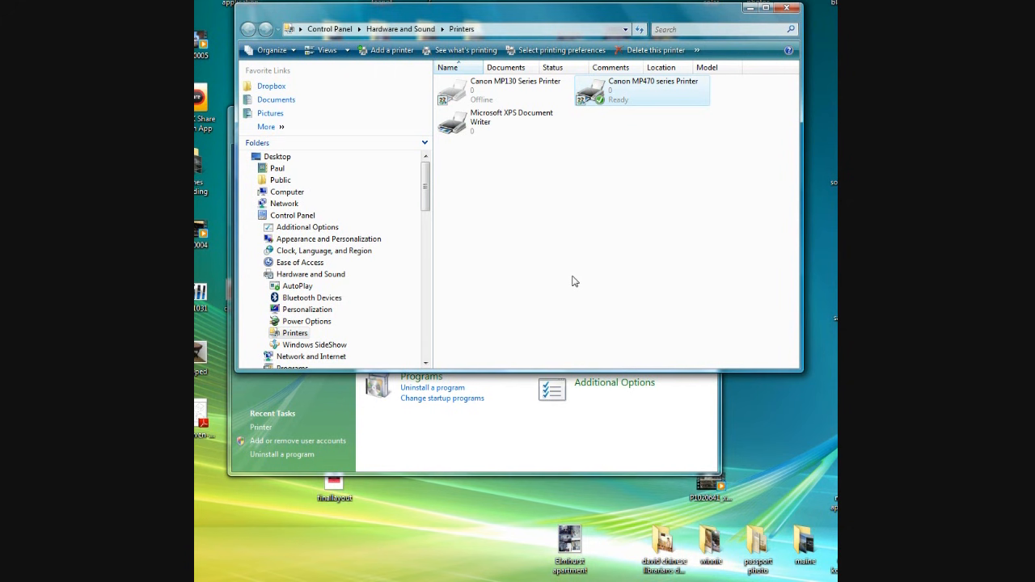
pyautogui.moveTo(591, 463)
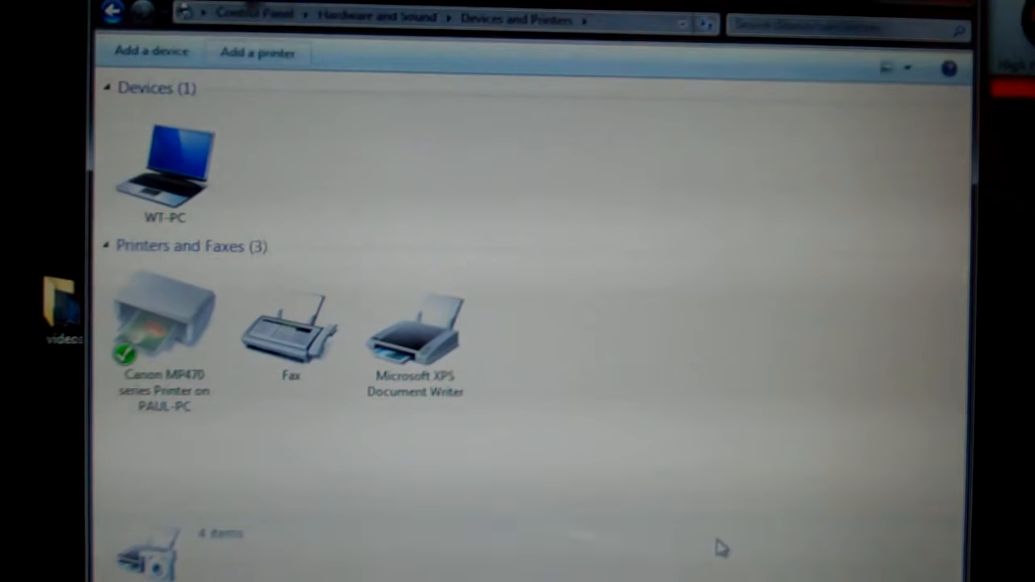
pyautogui.moveTo(602, 514)
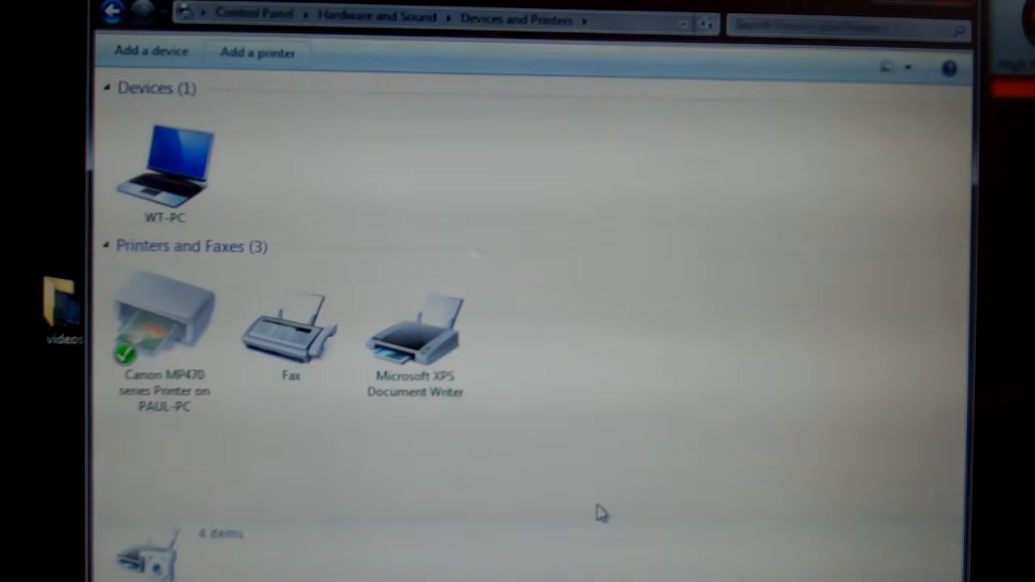
pyautogui.moveTo(259, 53)
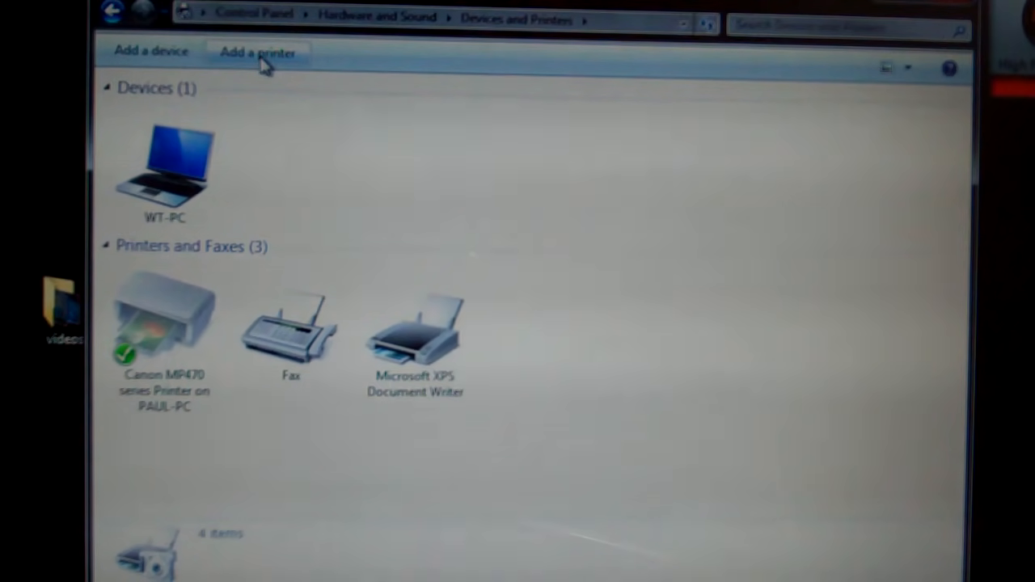
# Start the Add Printer wizard and search for a network, wireless or Bluetooth printer
pyautogui.click(258, 52)
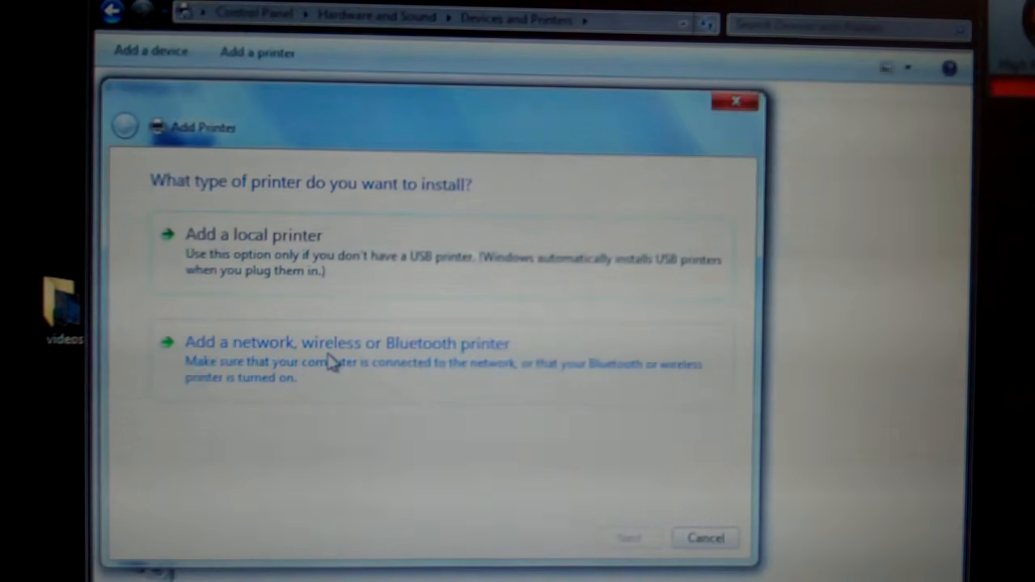
pyautogui.click(347, 342)
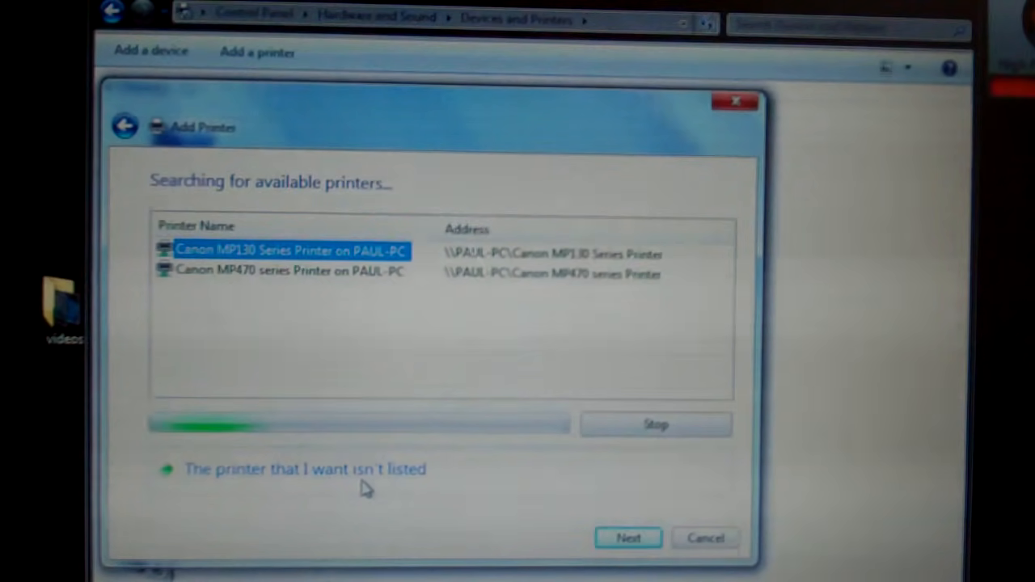
pyautogui.moveTo(345, 483)
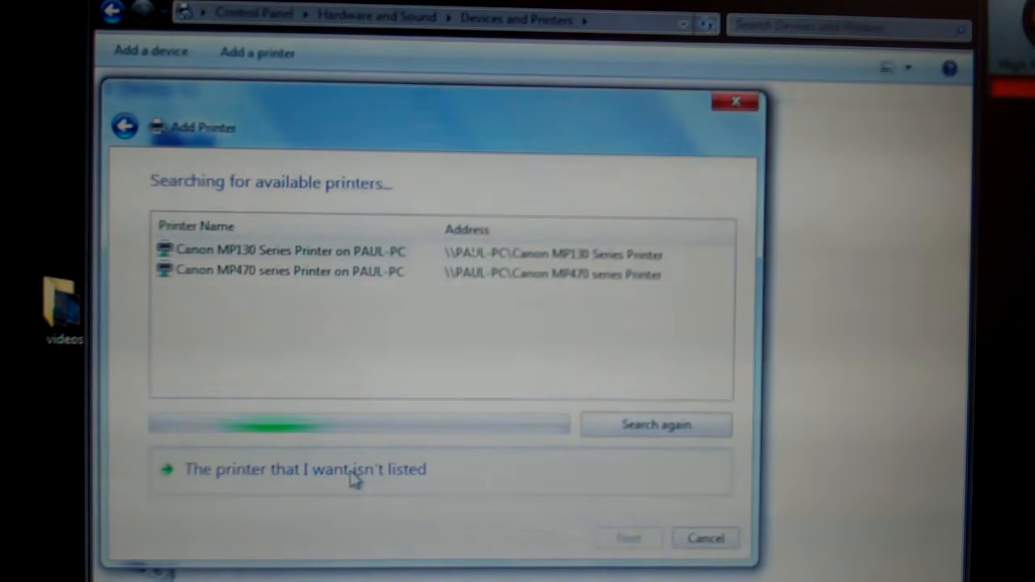
# Choose to select a shared printer by name and browse the network for computers
pyautogui.click(305, 469)
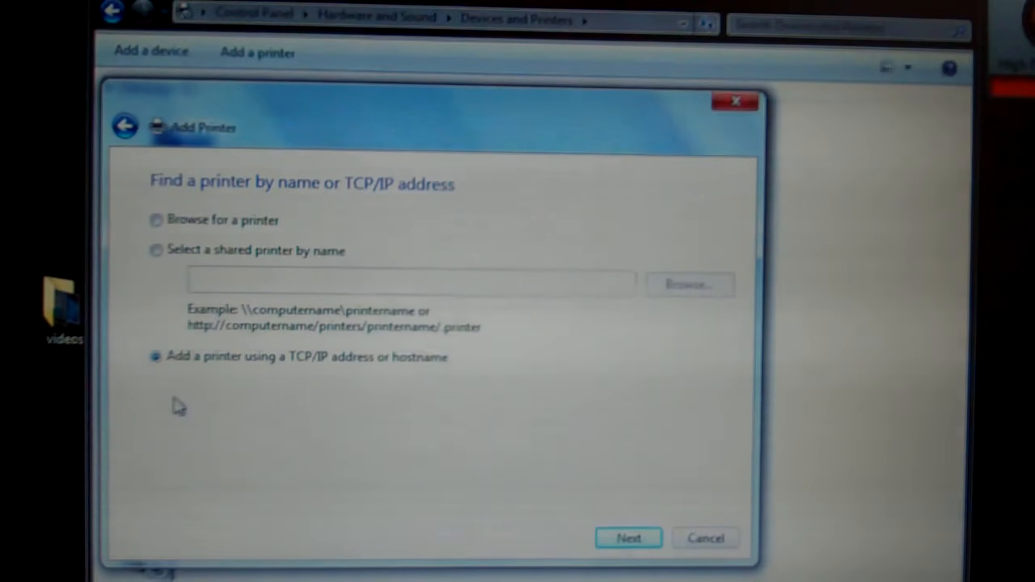
pyautogui.click(155, 250)
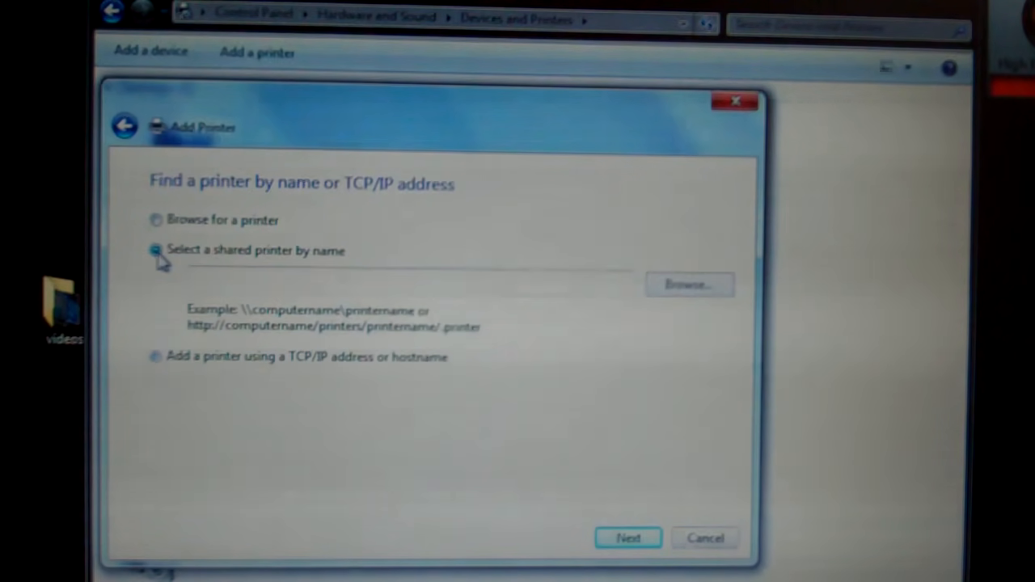
pyautogui.click(155, 250)
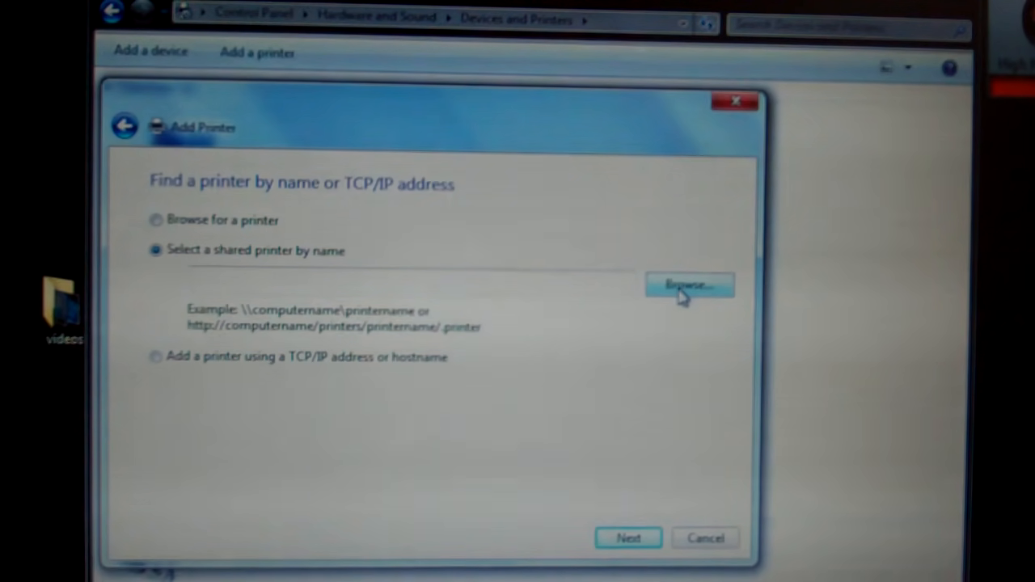
pyautogui.click(689, 285)
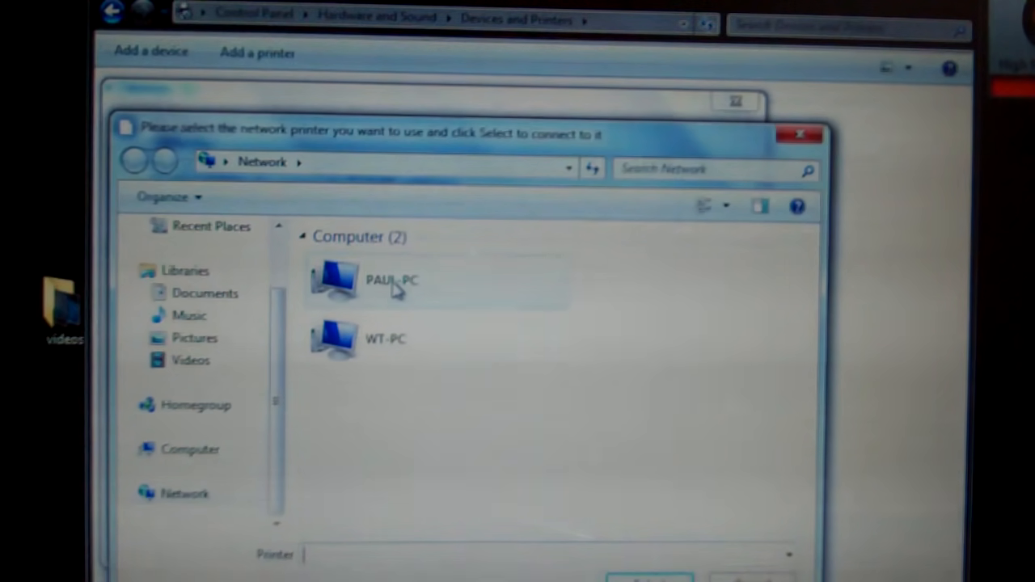
# Pick Canon MP470 series Printer from PAUL-PC's shared printers
pyautogui.click(396, 280)
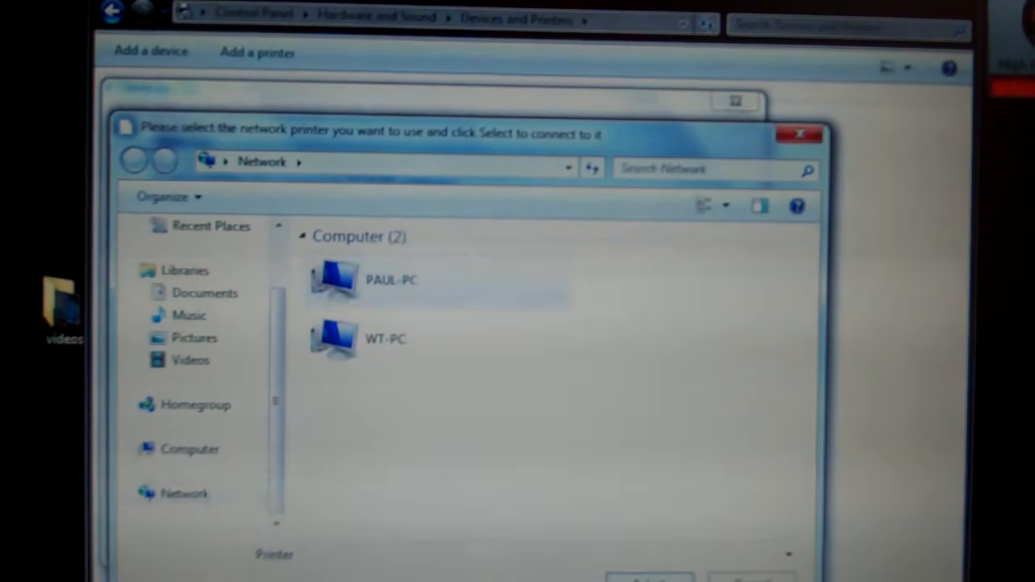
pyautogui.doubleClick(391, 280)
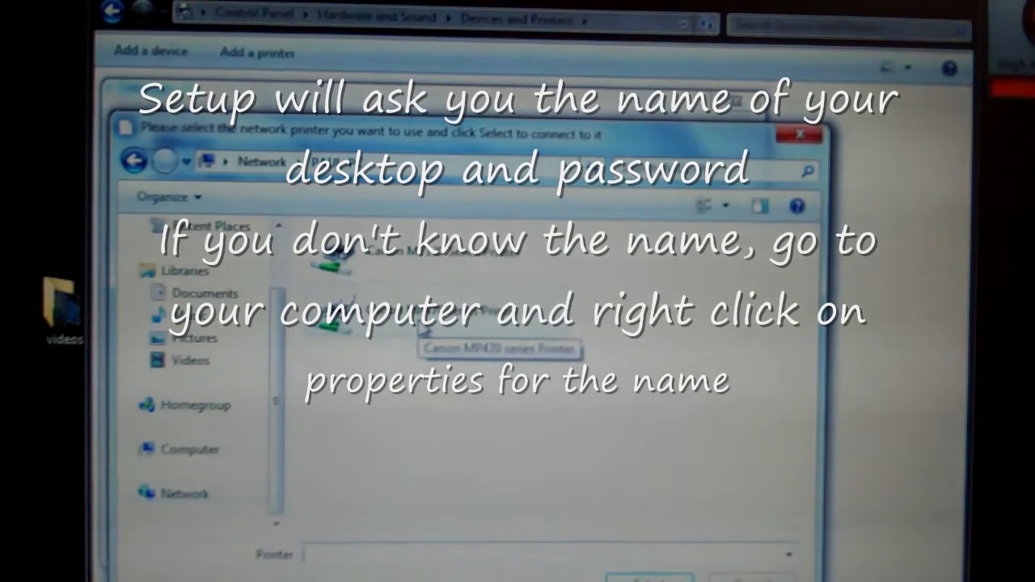
pyautogui.click(437, 311)
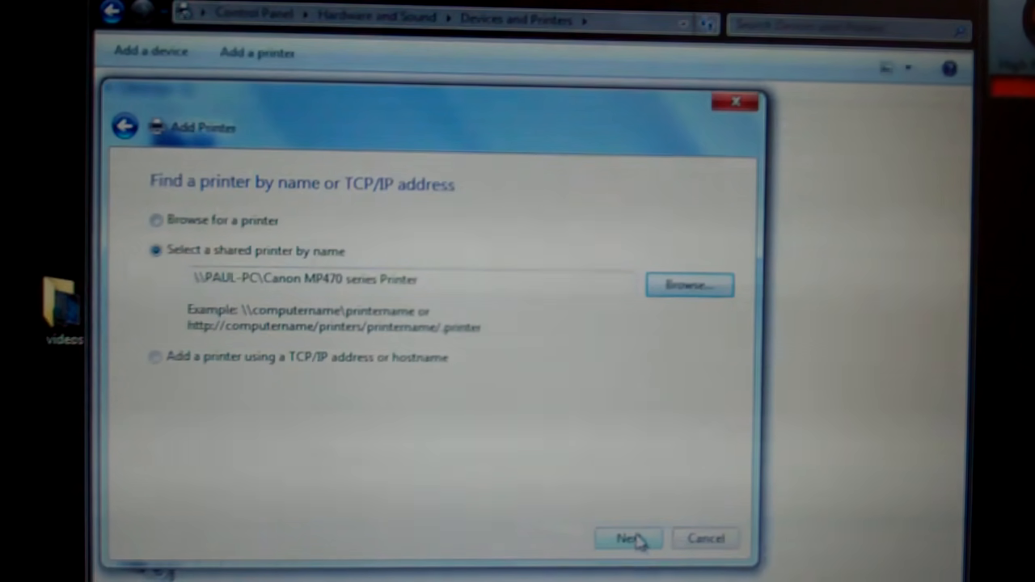
# Install the \\PAUL-PC\Canon MP470 series Printer and finish the wizard
pyautogui.click(628, 538)
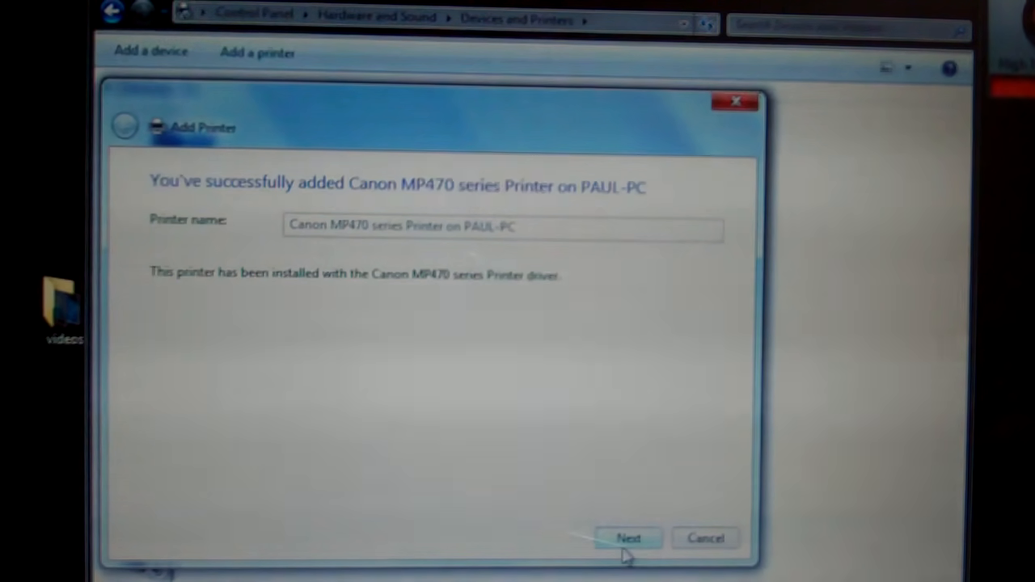
pyautogui.click(629, 538)
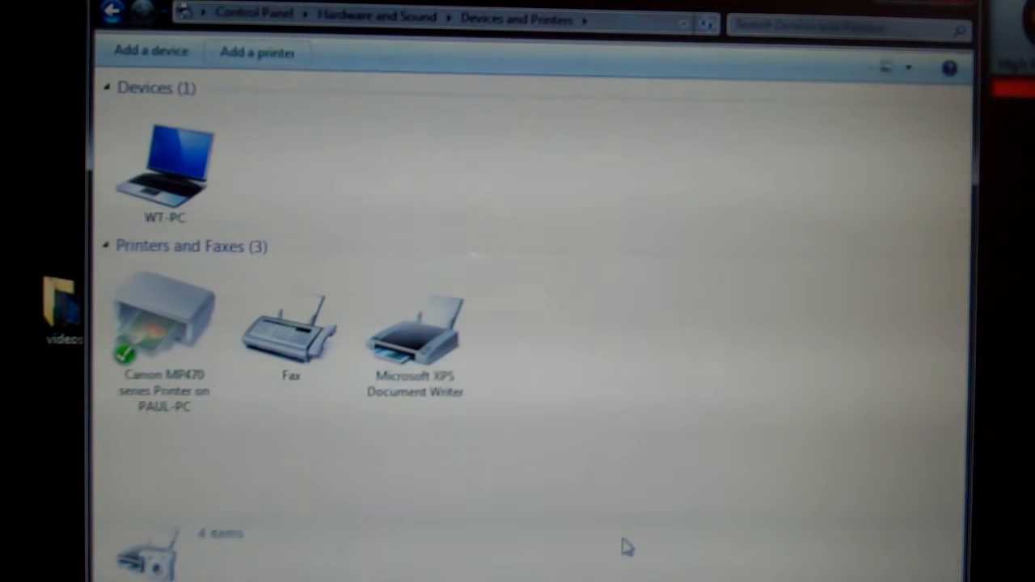